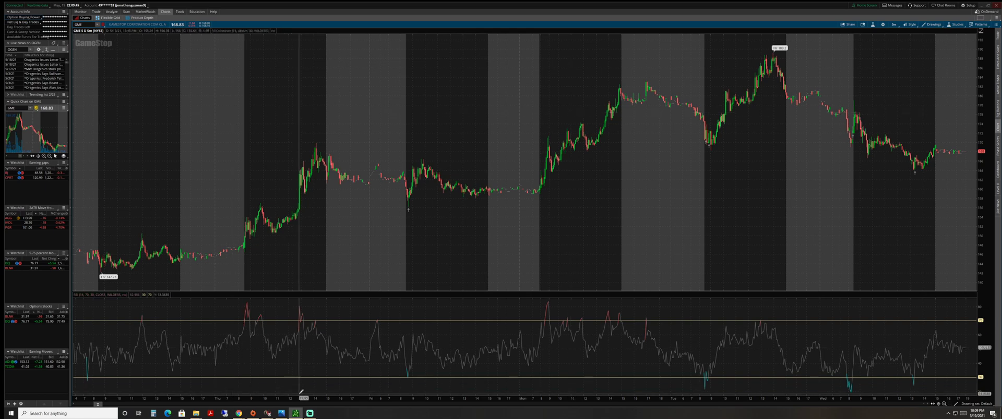
pyautogui.moveTo(200, 121)
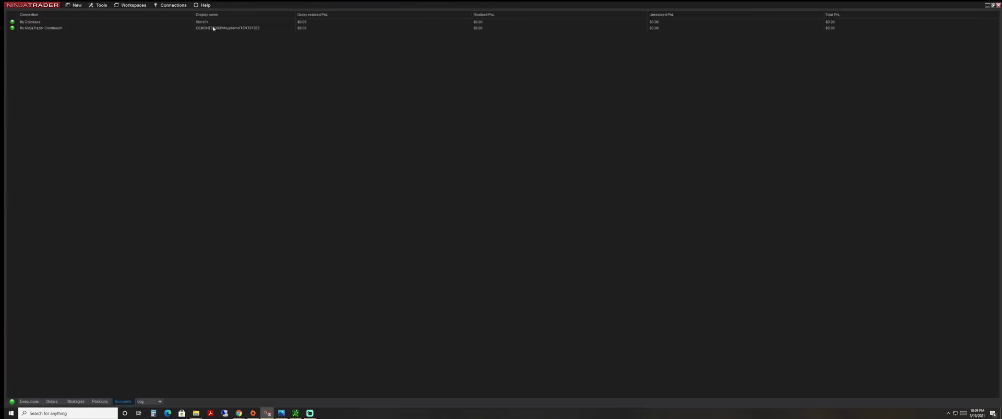
# Add a TD AMERITRADE connection from the Available list with Connect on start-up enabled.
pyautogui.click(172, 4)
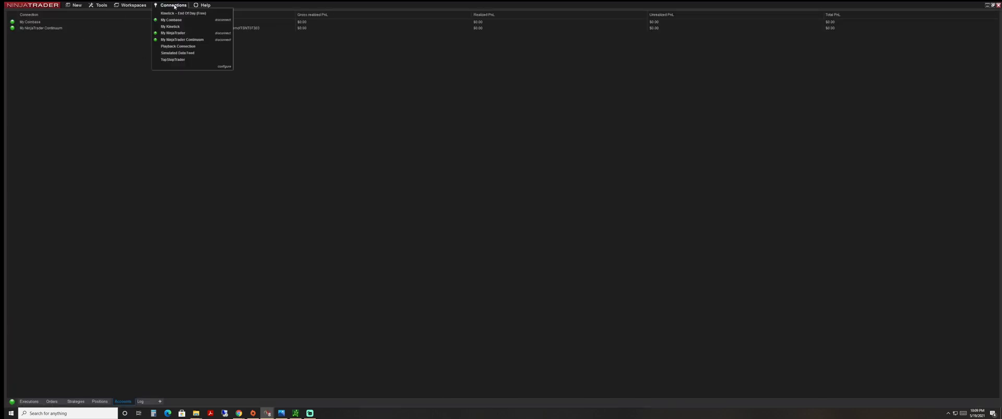
pyautogui.moveTo(184, 14)
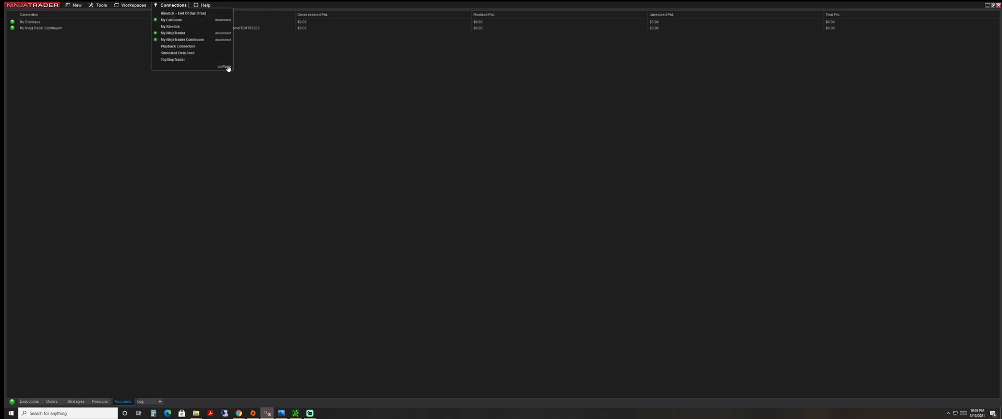
pyautogui.click(223, 67)
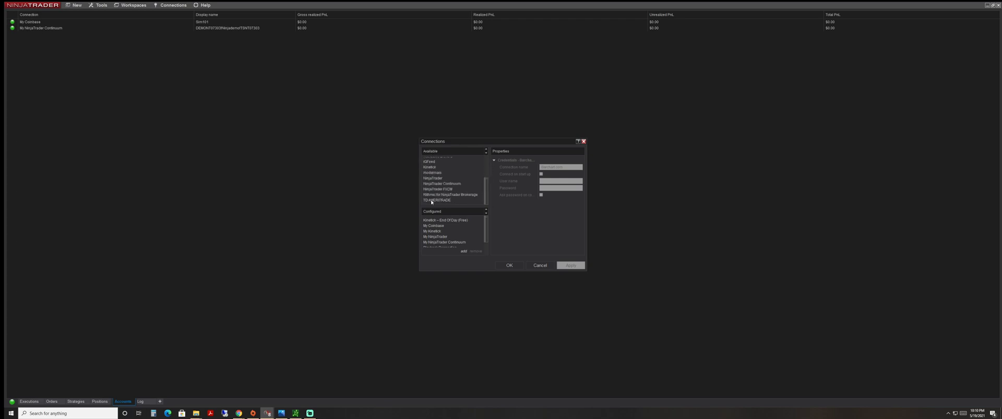
pyautogui.click(436, 201)
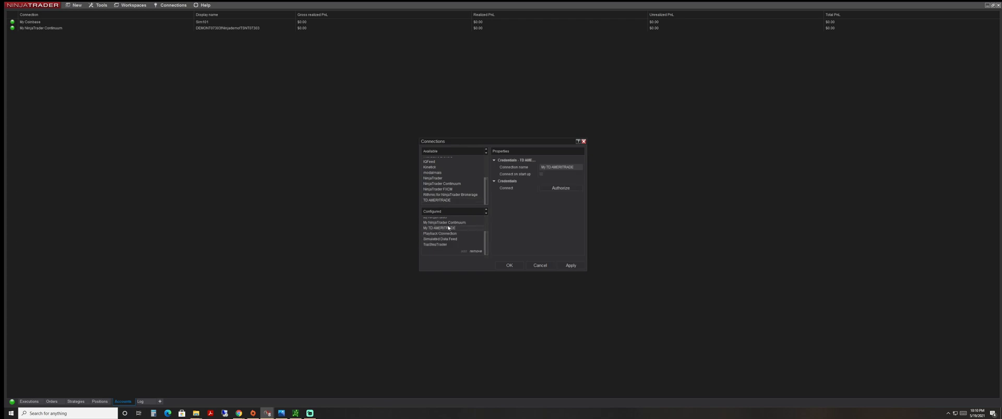
pyautogui.moveTo(542, 175)
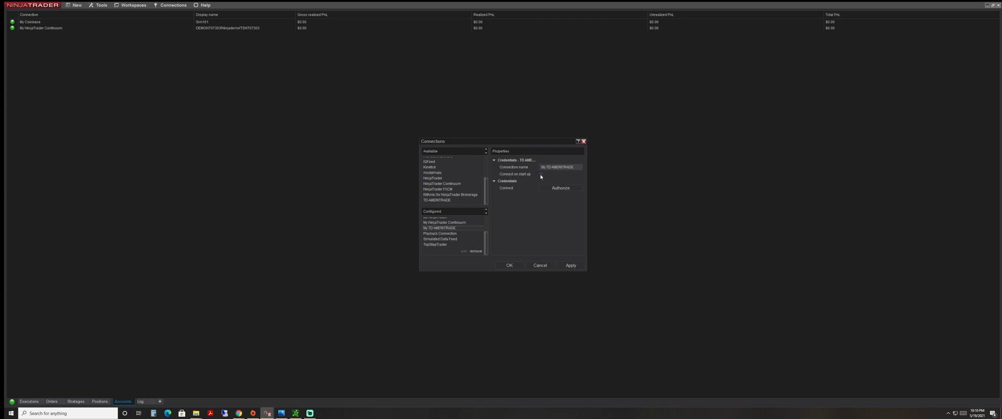
pyautogui.click(541, 173)
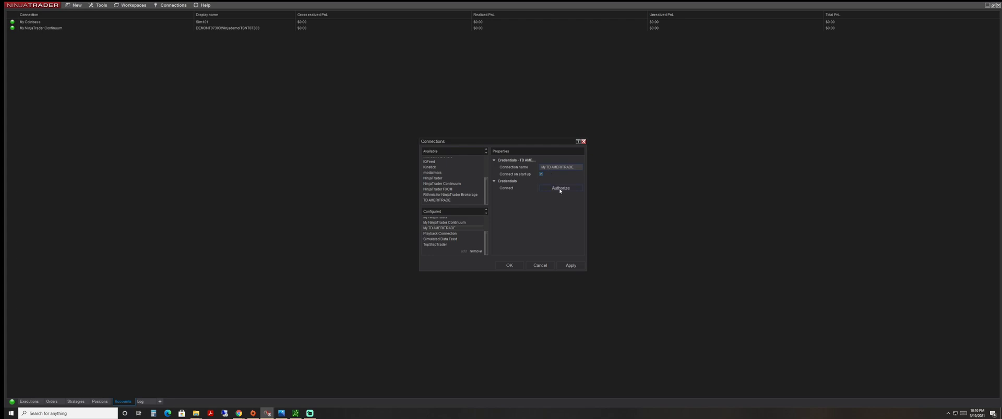
# Authorize the account by logging in to TD Ameritrade with the user ID and password.
pyautogui.click(561, 188)
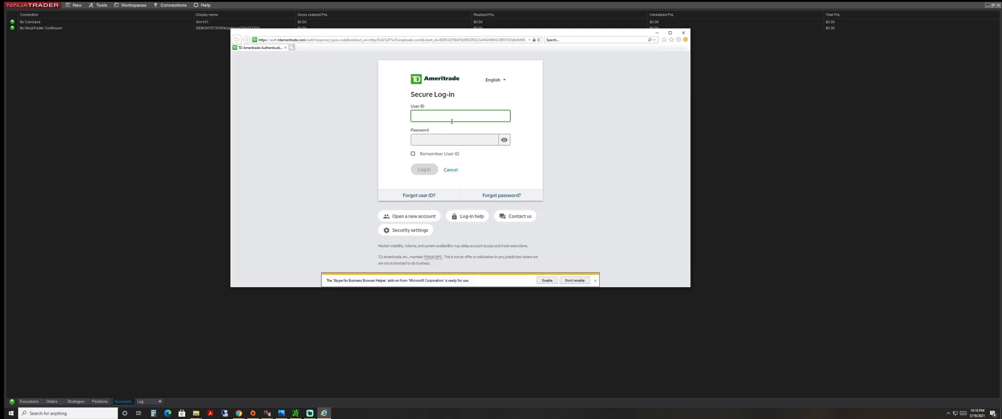
pyautogui.click(459, 116)
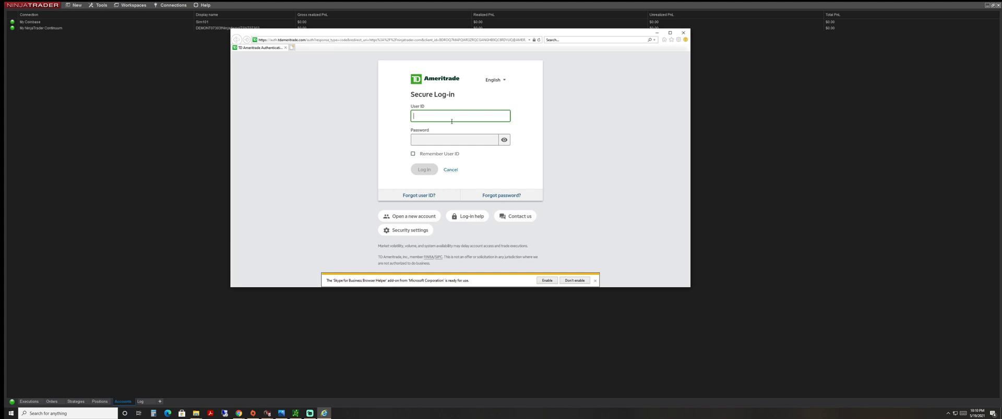
pyautogui.write('jonathanguzman')
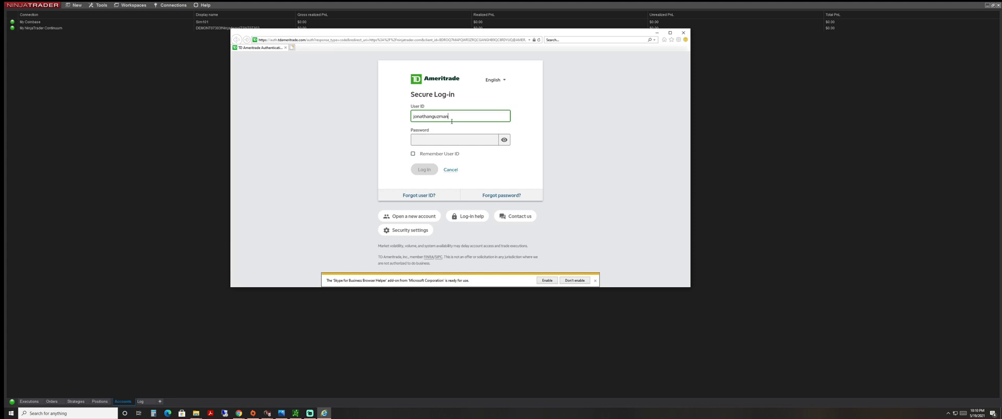
pyautogui.write('9')
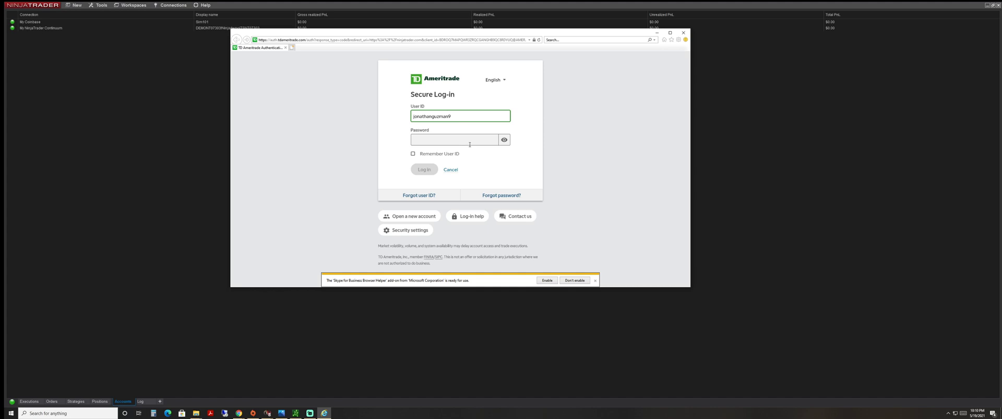
pyautogui.write('•')
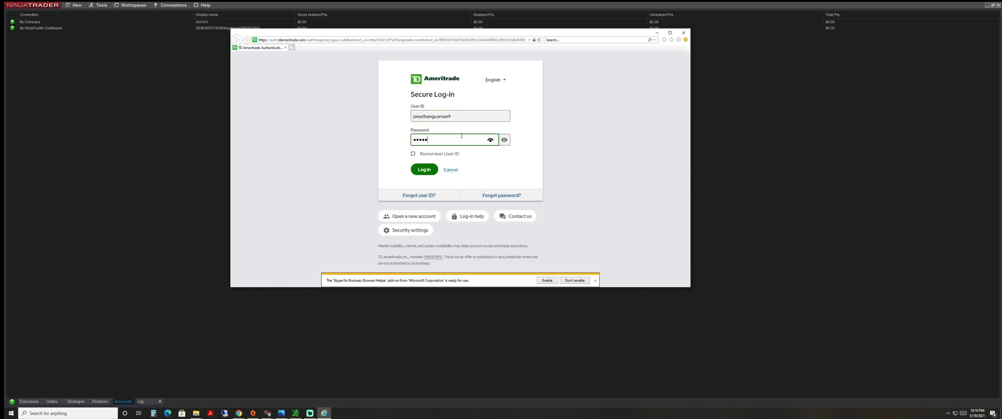
pyautogui.click(424, 171)
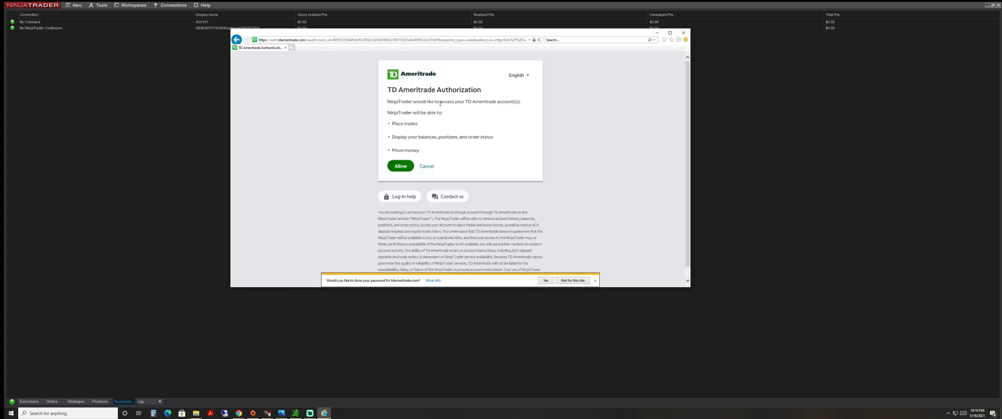
pyautogui.moveTo(494, 118)
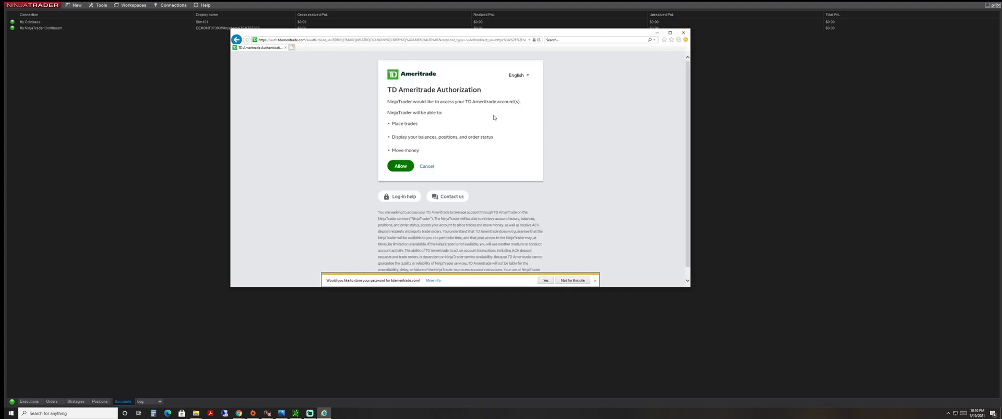
pyautogui.moveTo(429, 130)
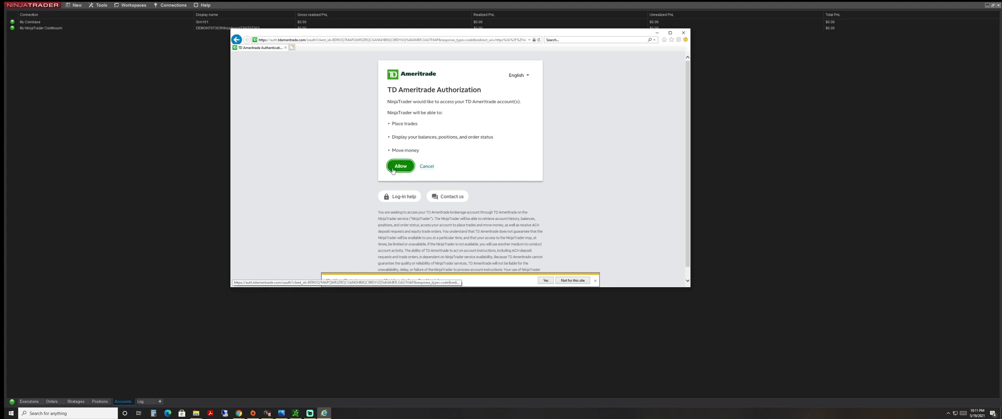
# Grant NinjaTrader access, confirm the connection and accept the TD AMERITRADE disclaimer.
pyautogui.click(399, 167)
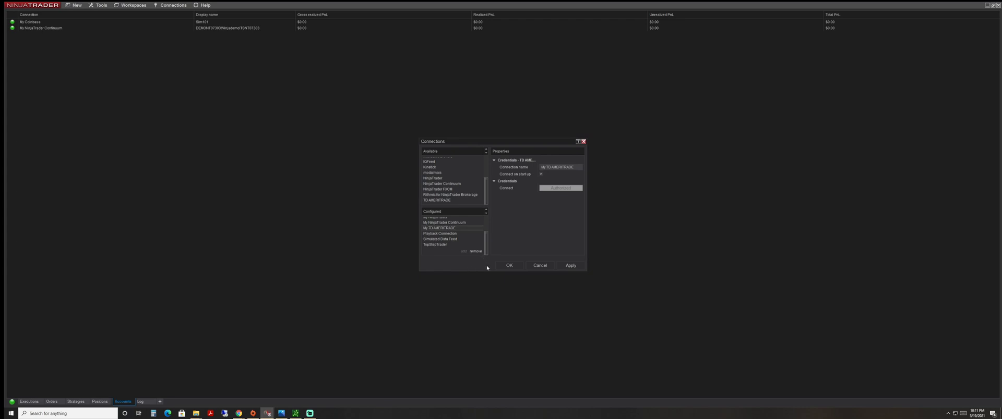
pyautogui.moveTo(314, 222)
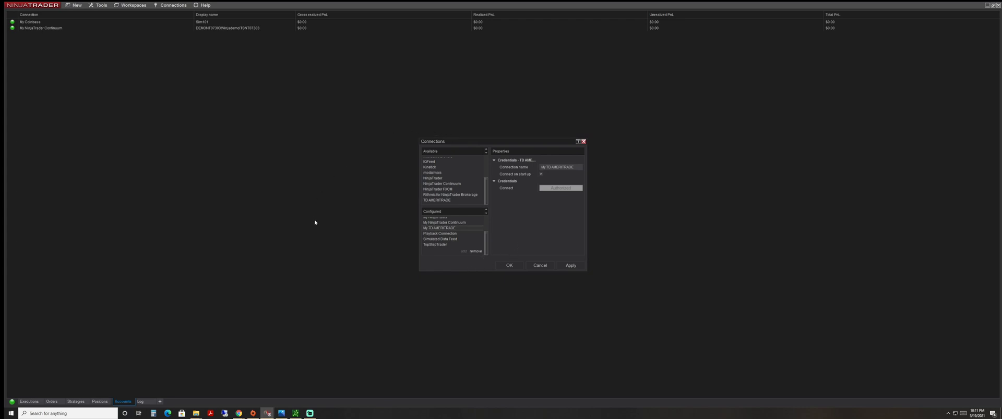
pyautogui.moveTo(312, 216)
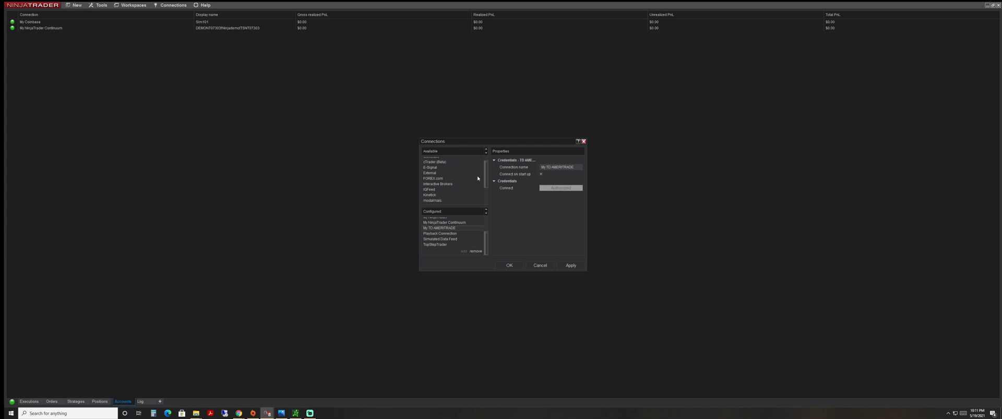
pyautogui.moveTo(517, 219)
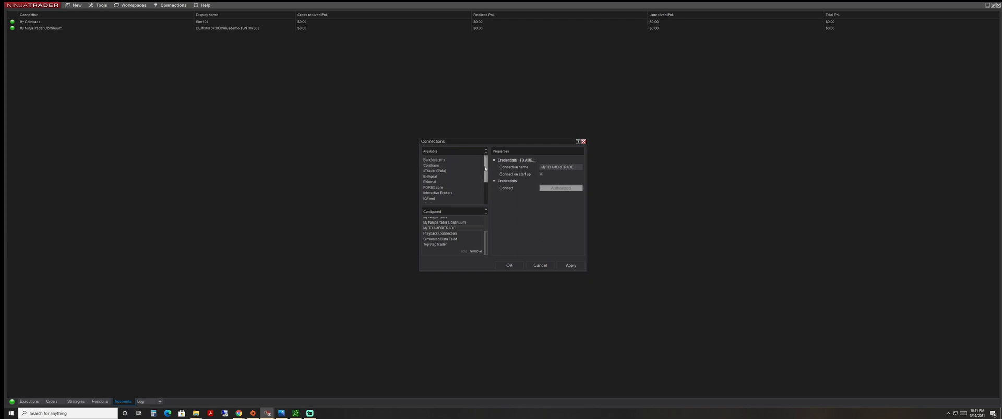
pyautogui.scroll(-3)
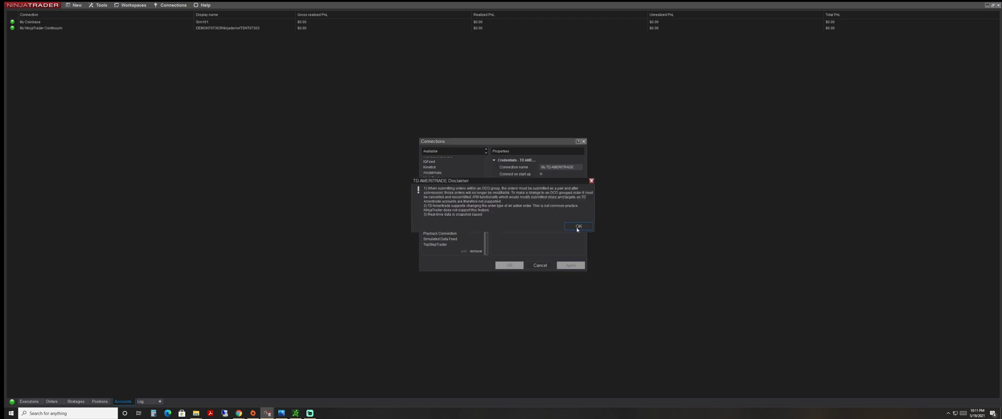
pyautogui.click(577, 227)
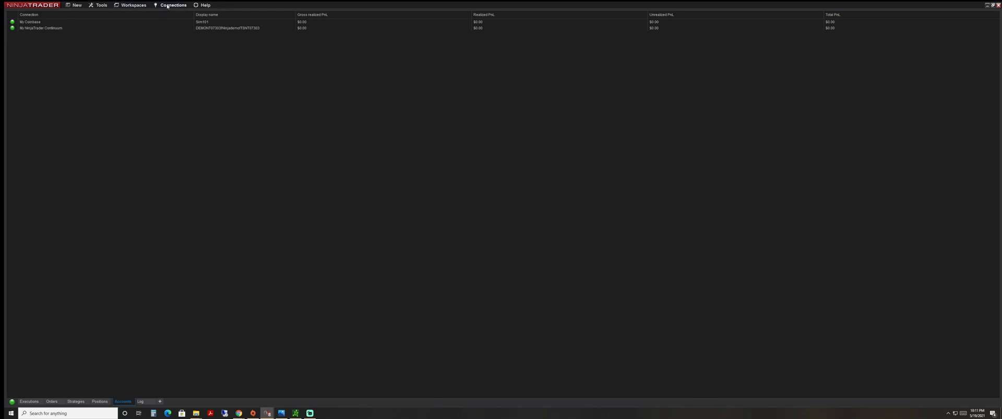
# Connect to My TD AMERITRADE and start a new chart's Data Series setup.
pyautogui.click(172, 5)
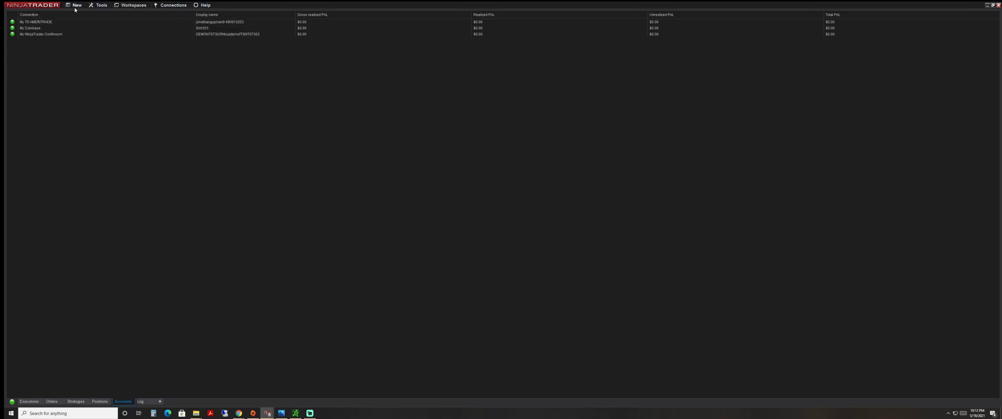
pyautogui.click(76, 4)
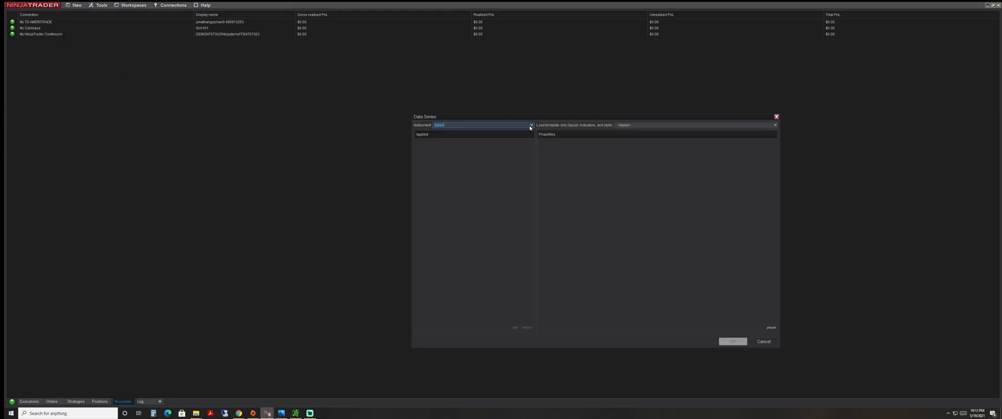
# Choose AAPL from NASDAQ 100 with a 15-minute bar interval and load the chart.
pyautogui.click(531, 126)
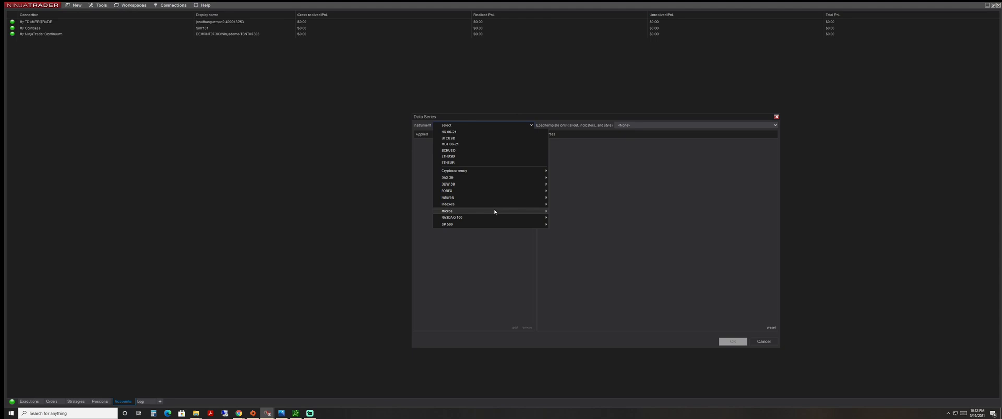
pyautogui.moveTo(474, 219)
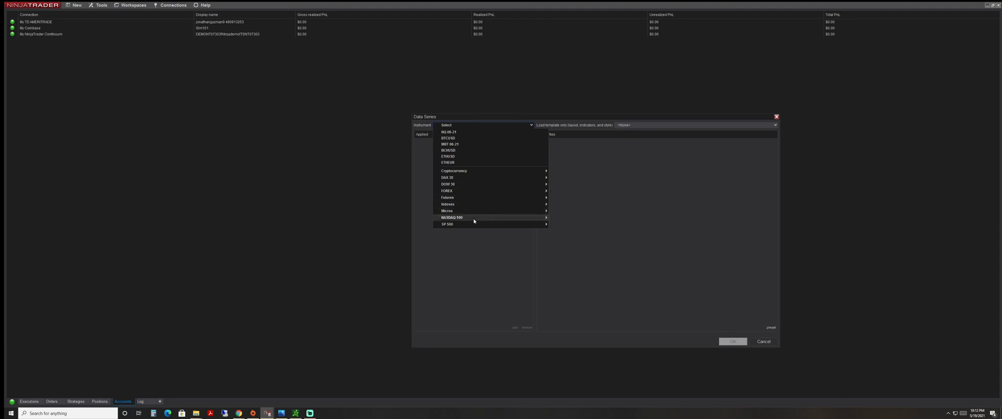
pyautogui.moveTo(531, 219)
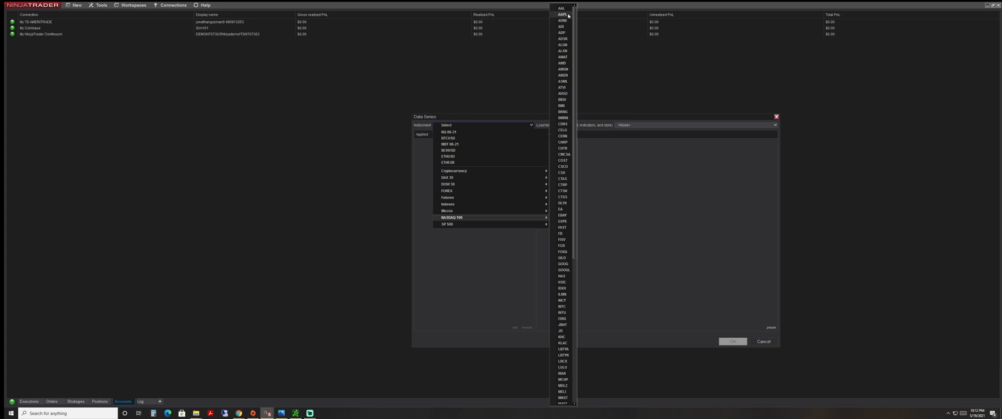
pyautogui.click(562, 14)
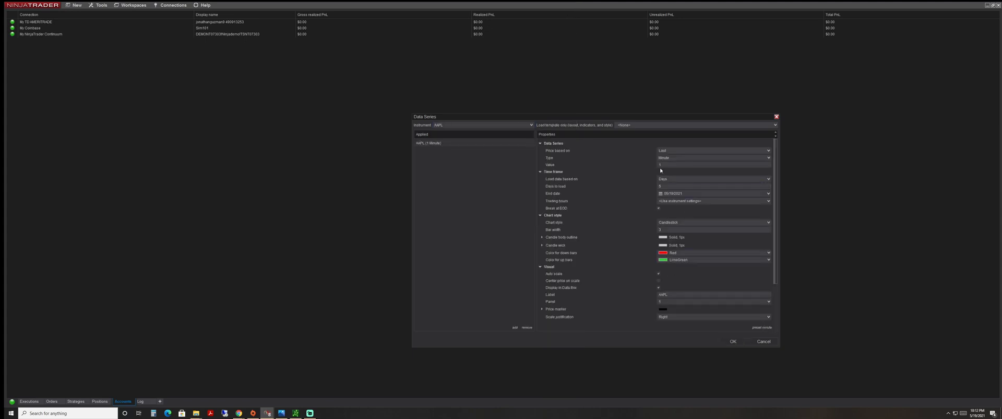
pyautogui.click(713, 165)
pyautogui.write('0')
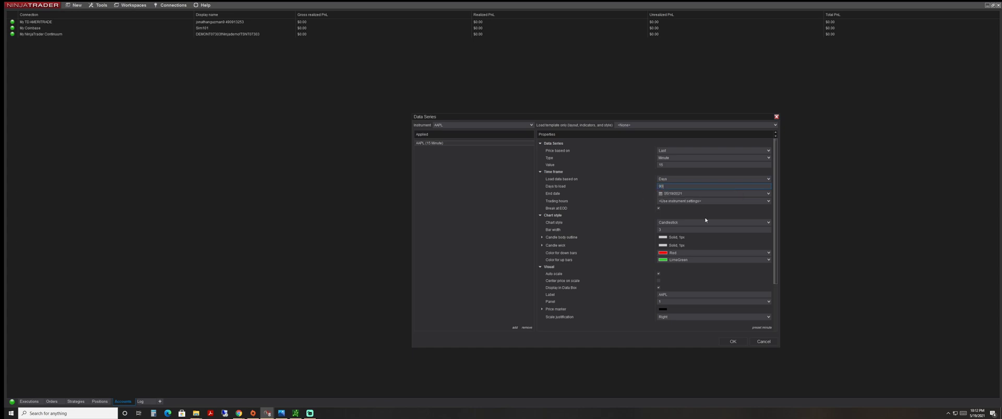
pyautogui.click(733, 342)
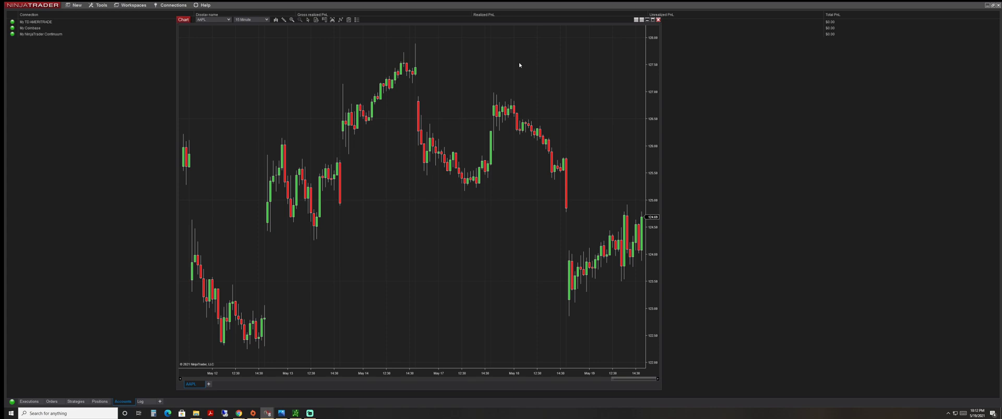
pyautogui.moveTo(514, 61)
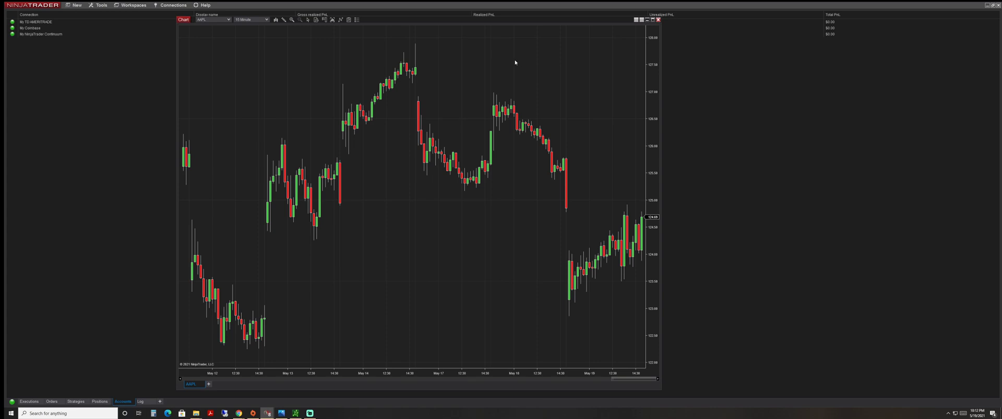
pyautogui.moveTo(520, 60)
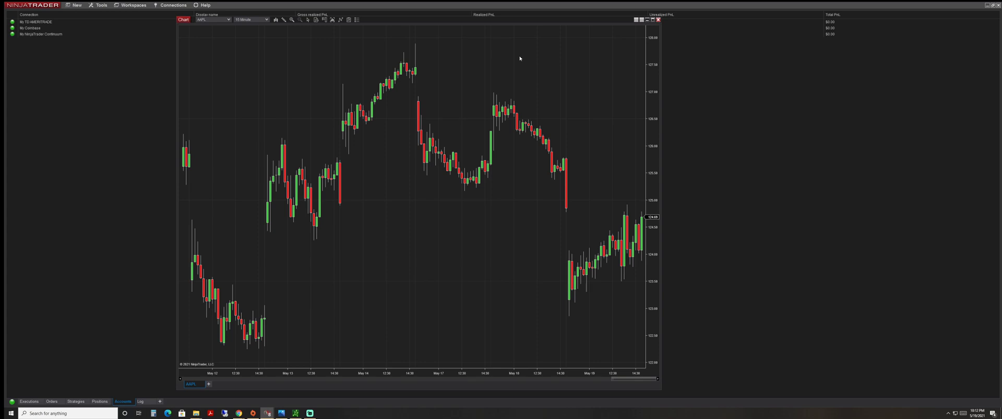
pyautogui.moveTo(520, 58)
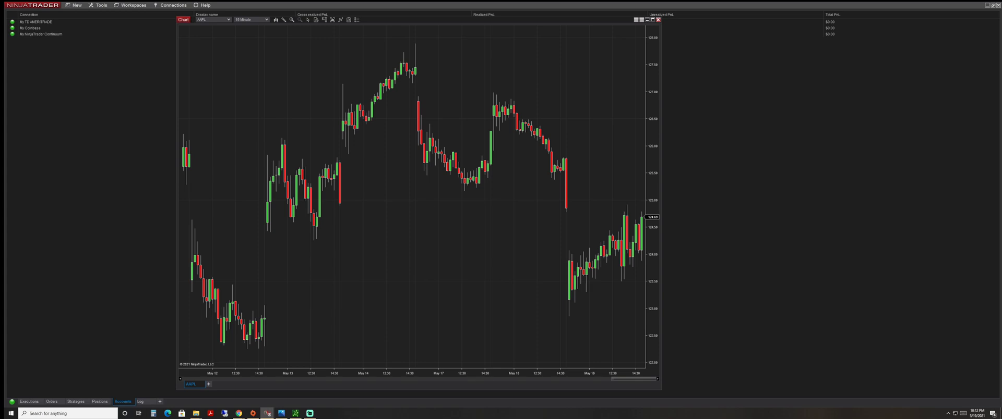